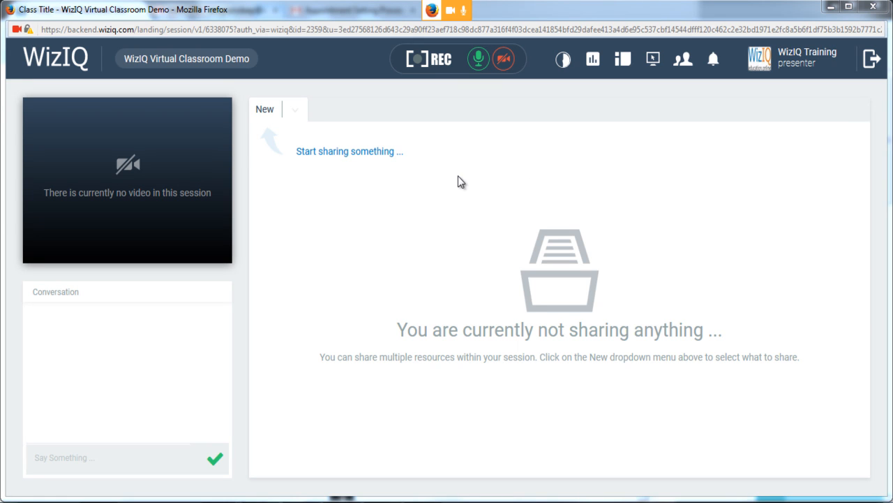
mouse_move(407, 204)
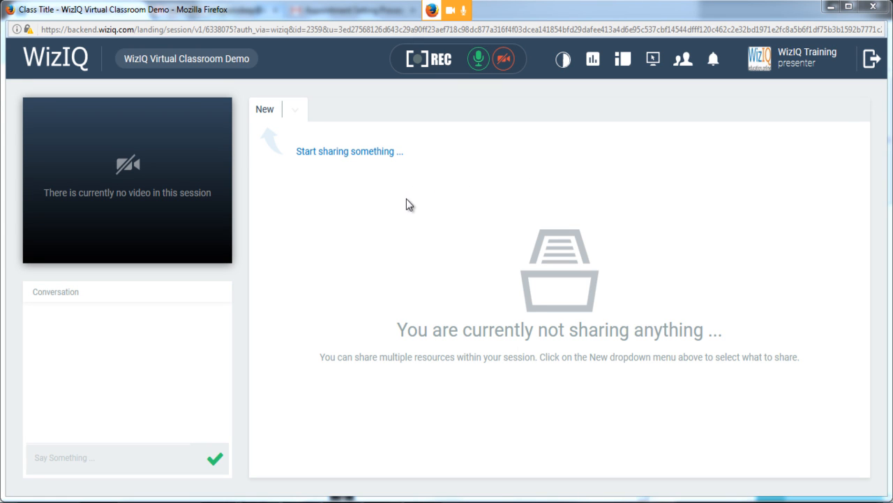
mouse_move(394, 202)
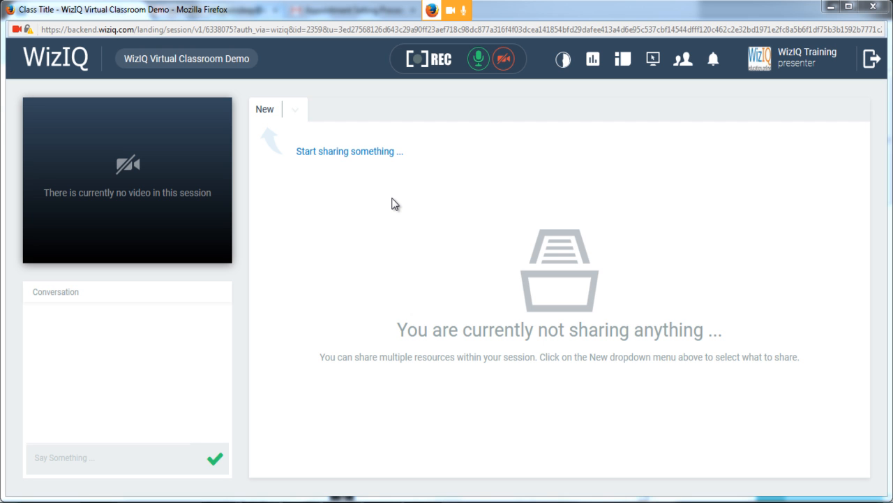
mouse_move(299, 117)
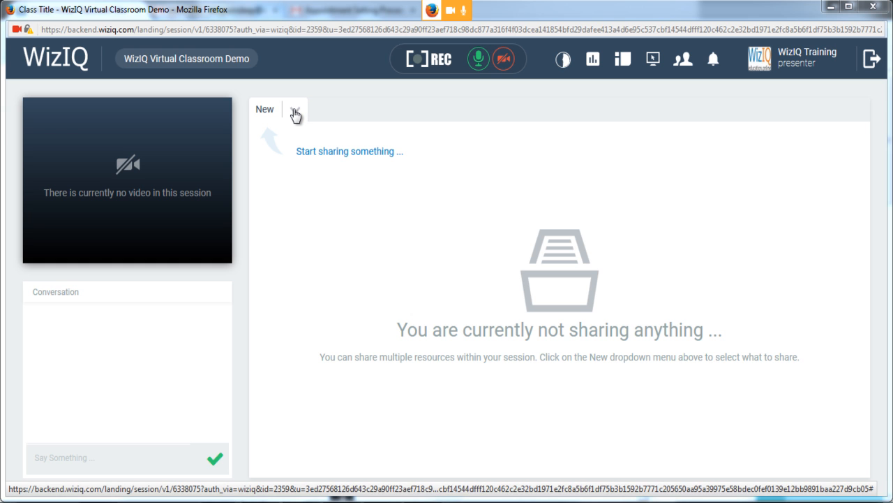
Step: Share a new blank whiteboard, board (4), from the New dropdown
click(296, 109)
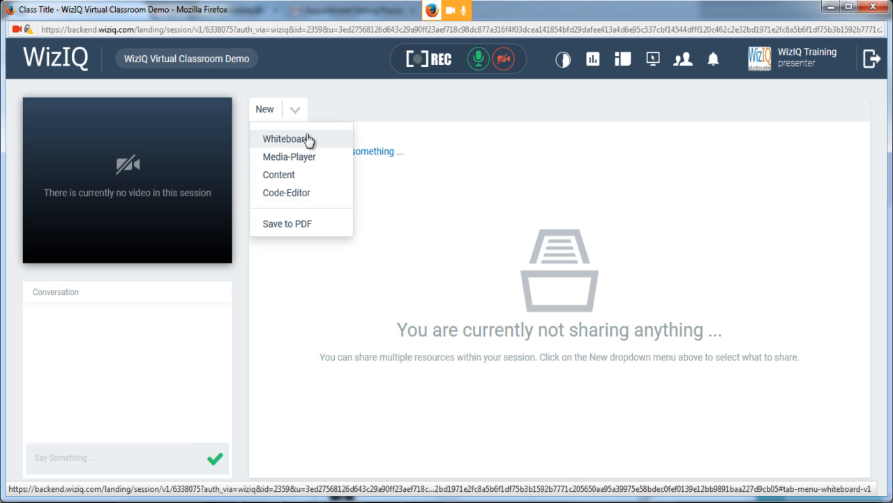
click(285, 139)
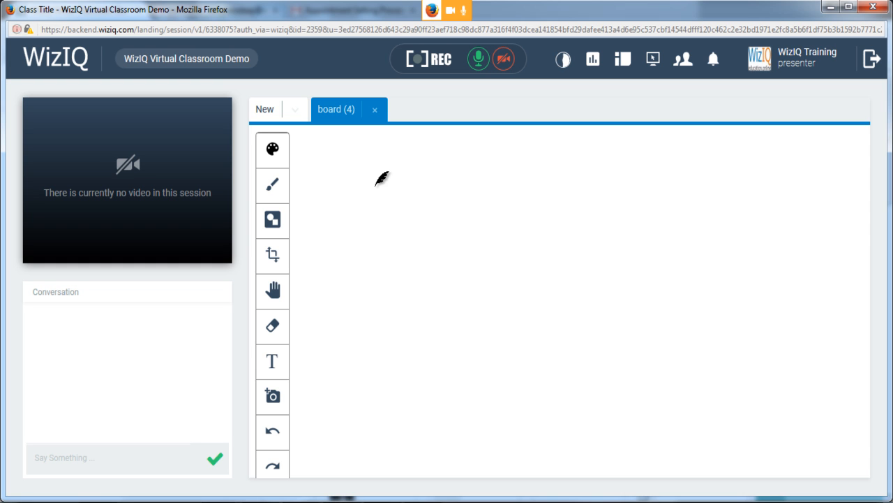
mouse_move(318, 156)
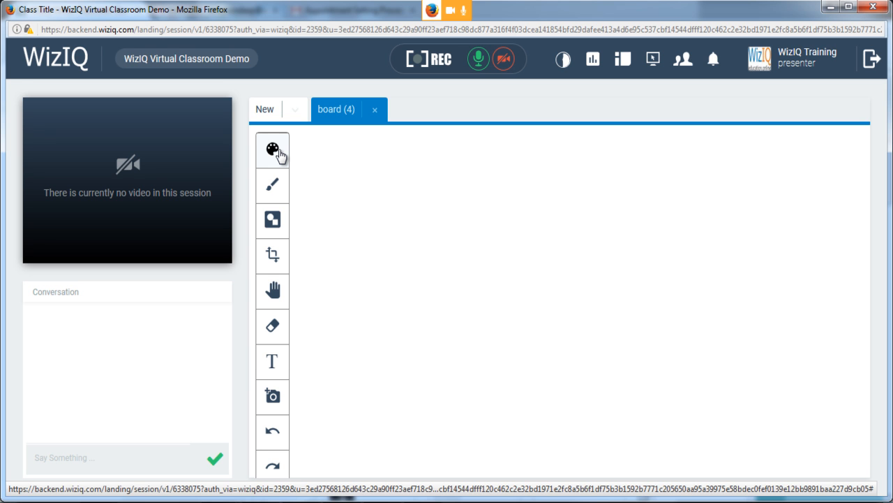
Step: Browse the colour palette, then switch the pen to Highlighter strokes
click(272, 148)
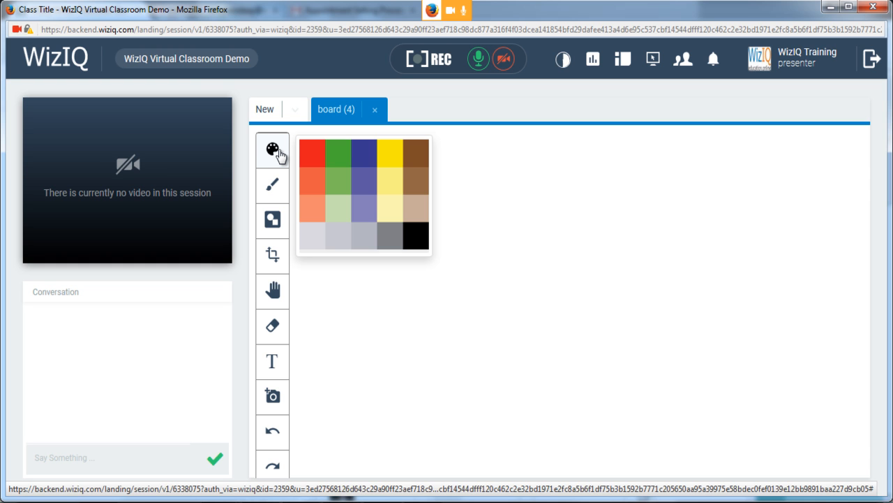
click(272, 185)
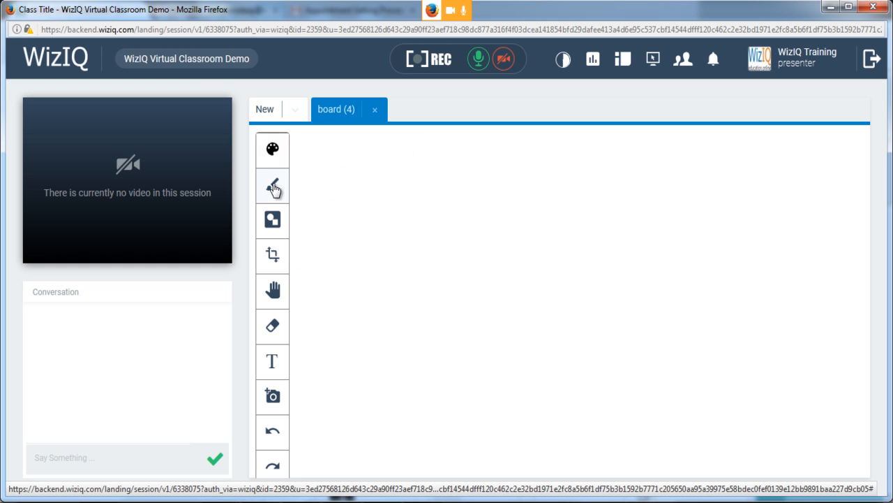
click(272, 185)
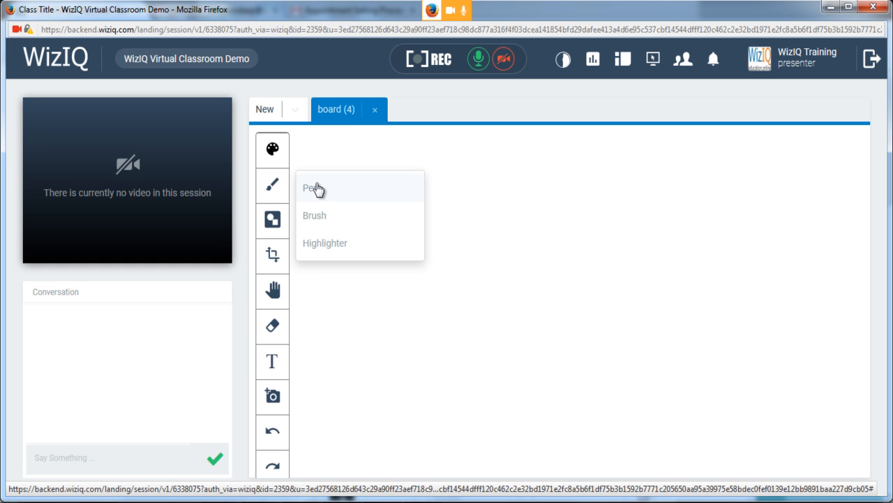
mouse_move(328, 245)
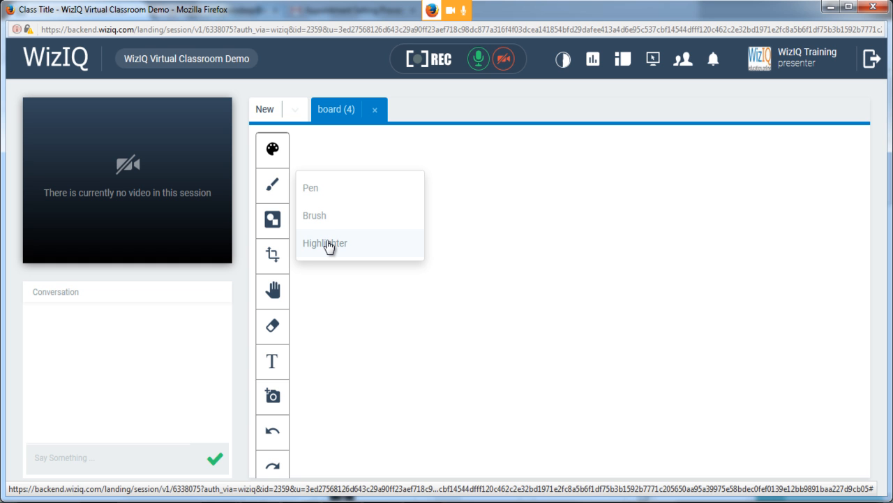
click(270, 221)
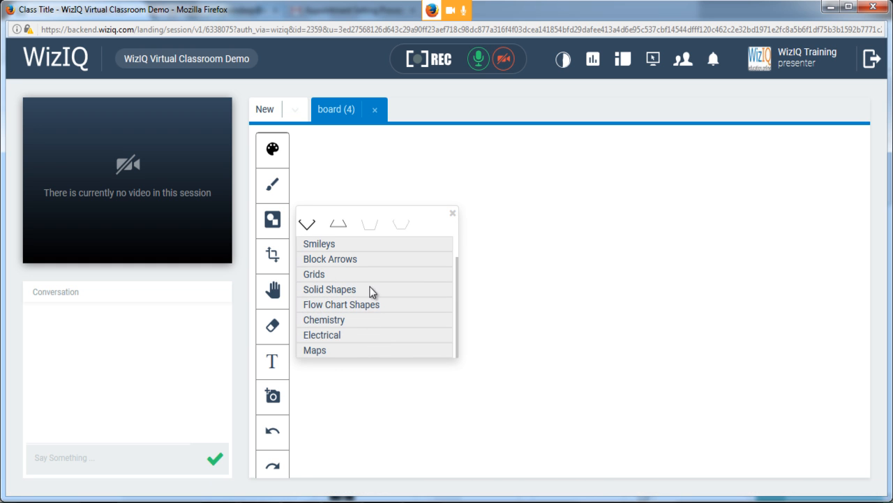
mouse_move(356, 319)
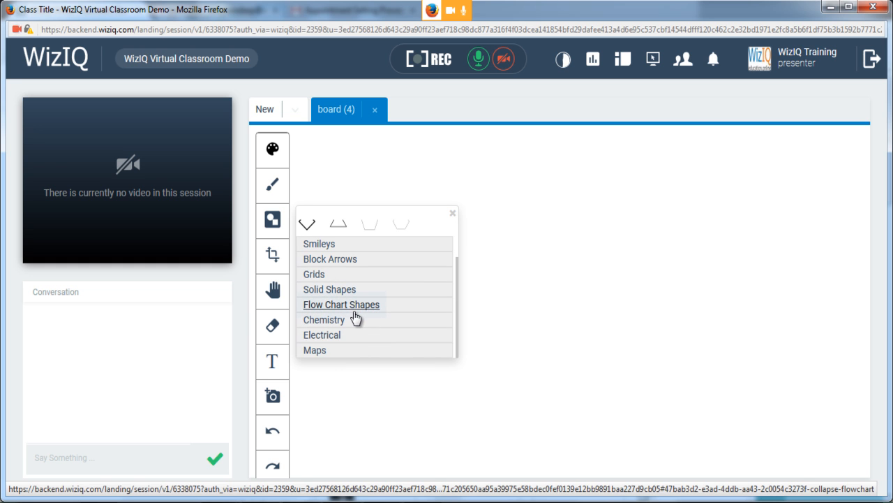
mouse_move(324, 335)
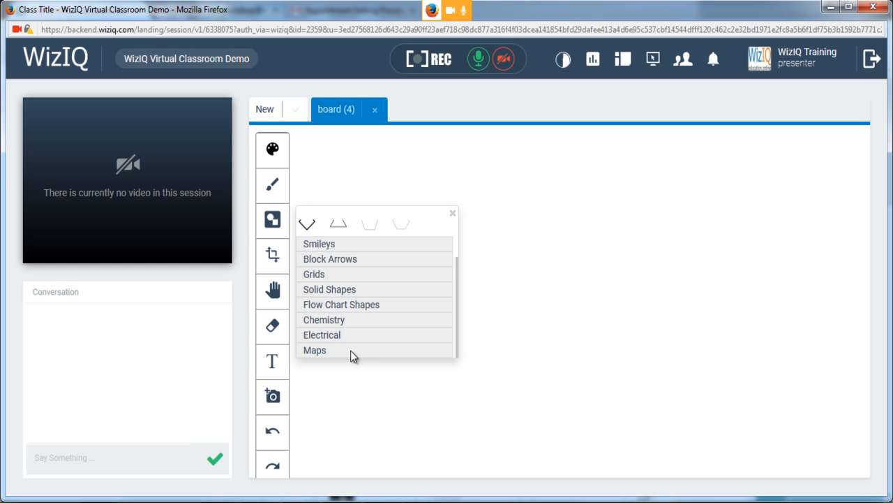
mouse_move(271, 221)
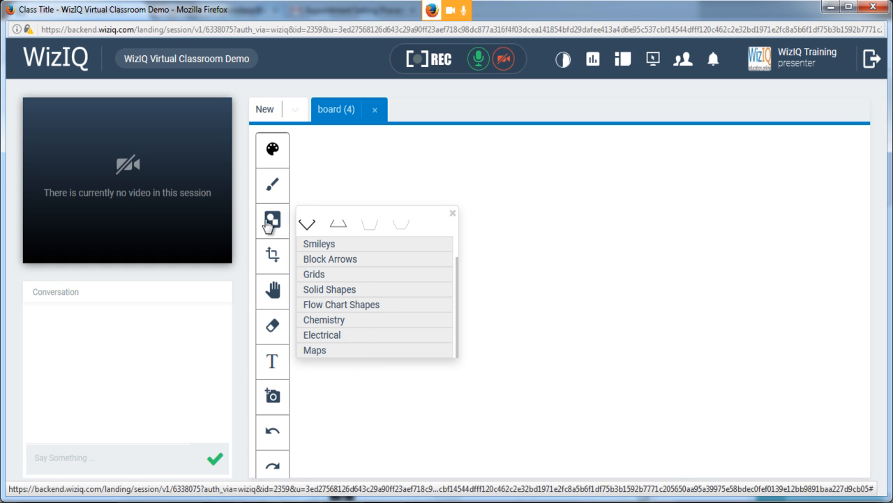
click(272, 257)
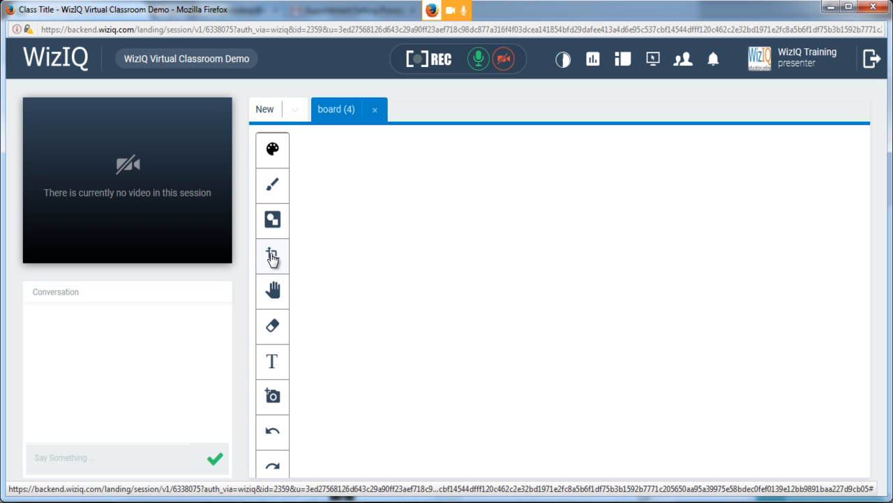
mouse_move(271, 257)
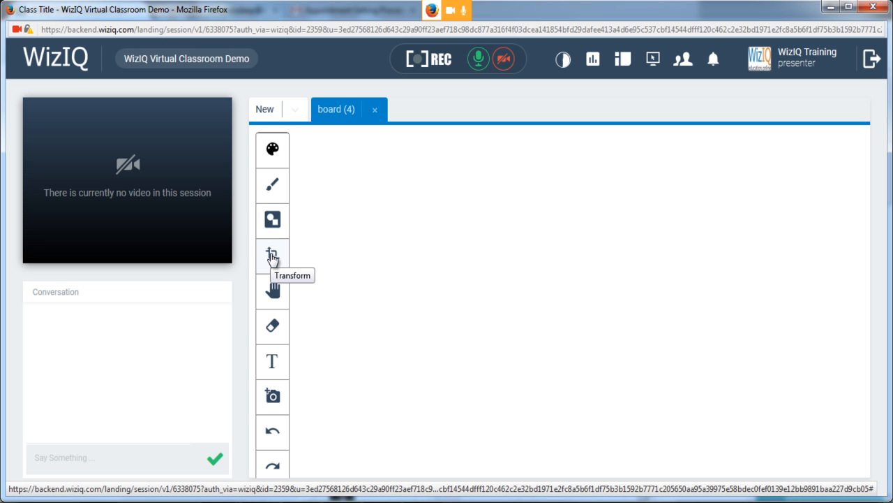
mouse_move(272, 287)
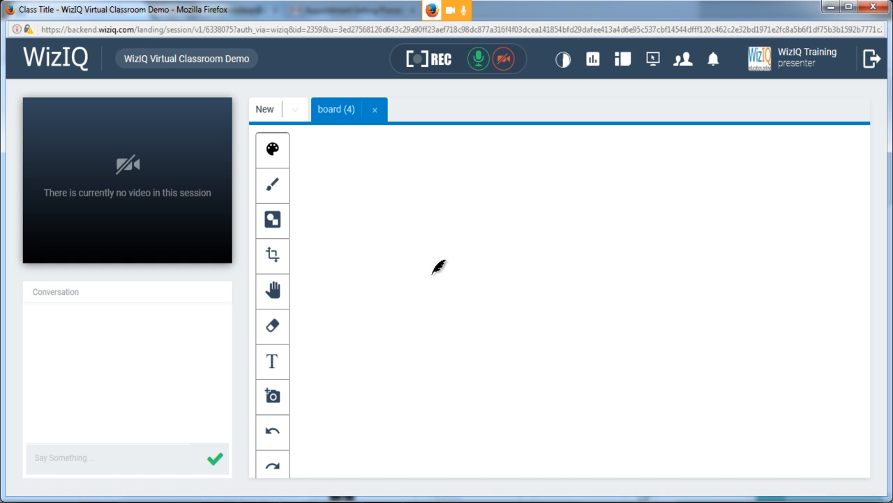
mouse_move(284, 310)
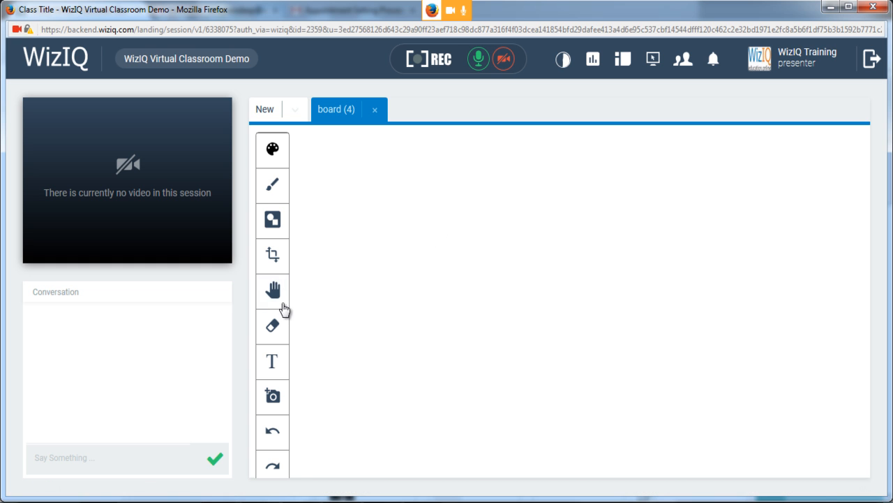
click(272, 289)
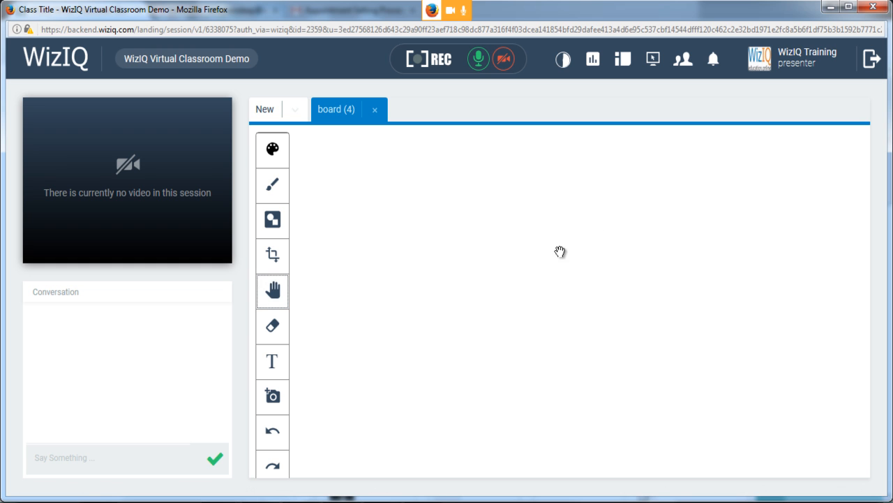
mouse_move(501, 329)
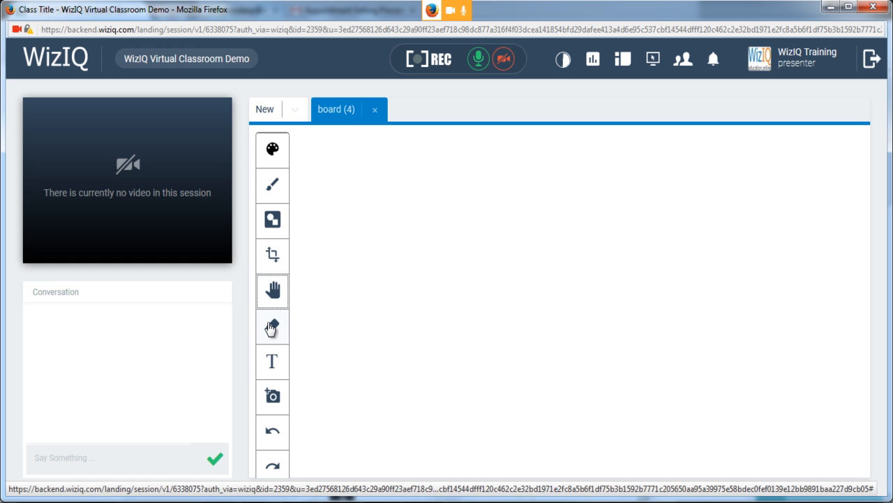
mouse_move(270, 327)
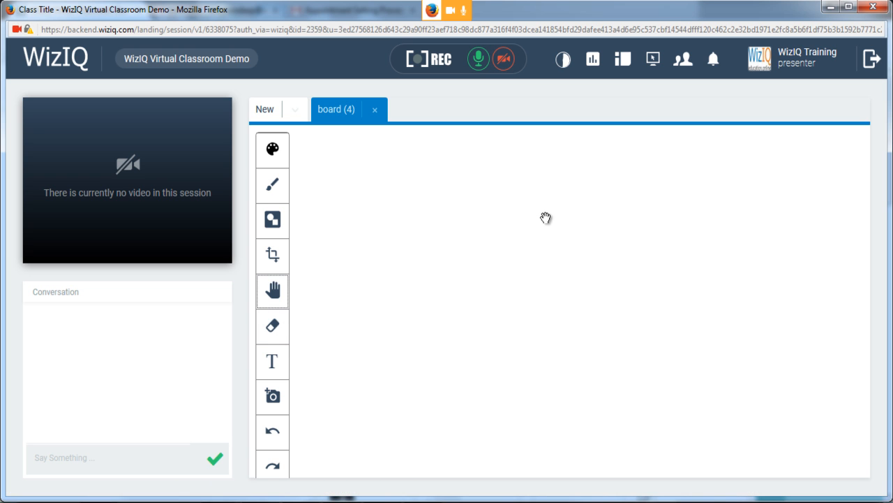
mouse_move(272, 327)
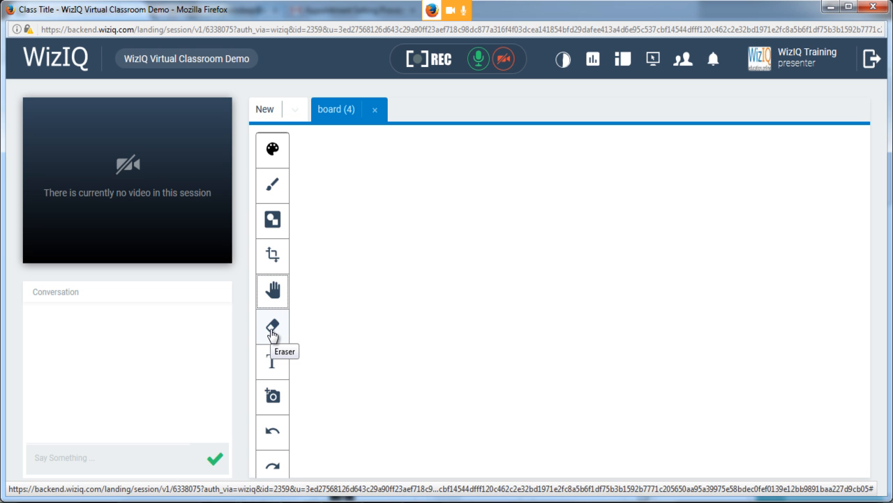
mouse_move(564, 282)
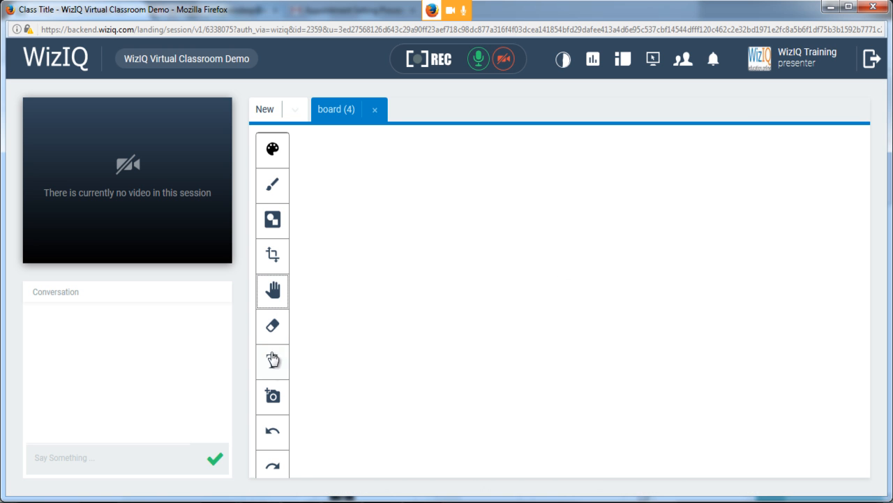
Step: Write the text 'Hi There' in the middle of the whiteboard
click(272, 361)
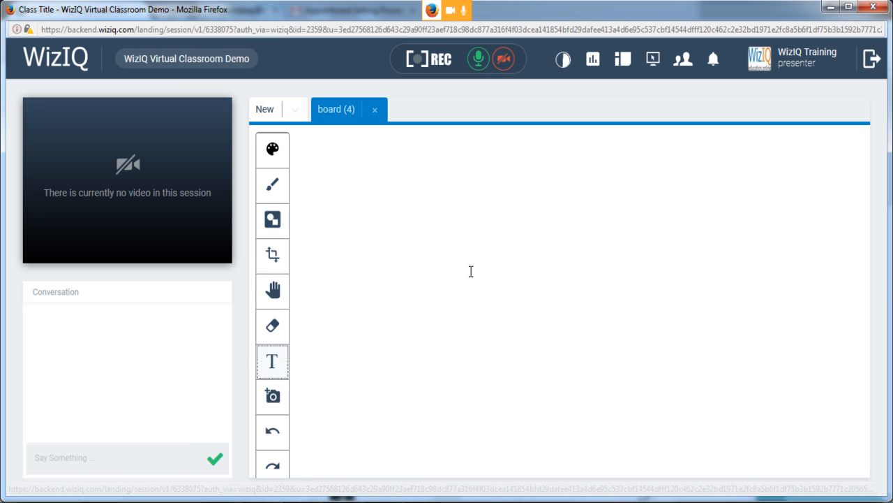
text(Hi)
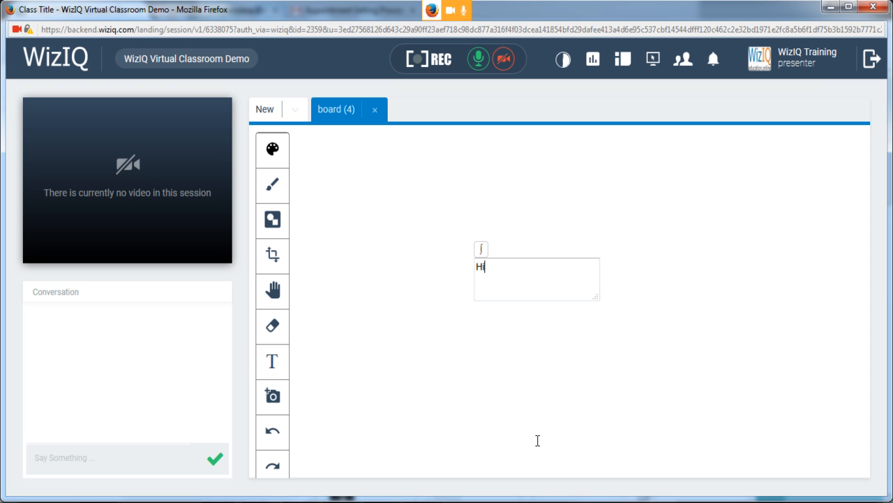
text(There)
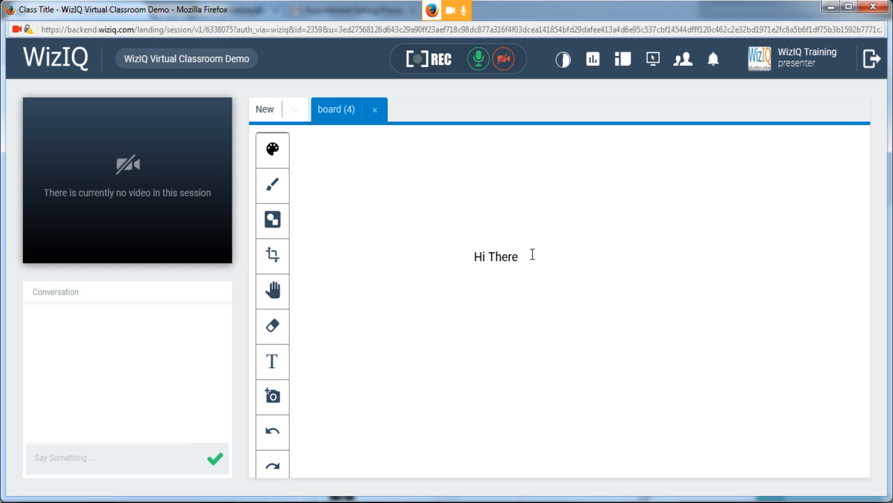
mouse_move(272, 397)
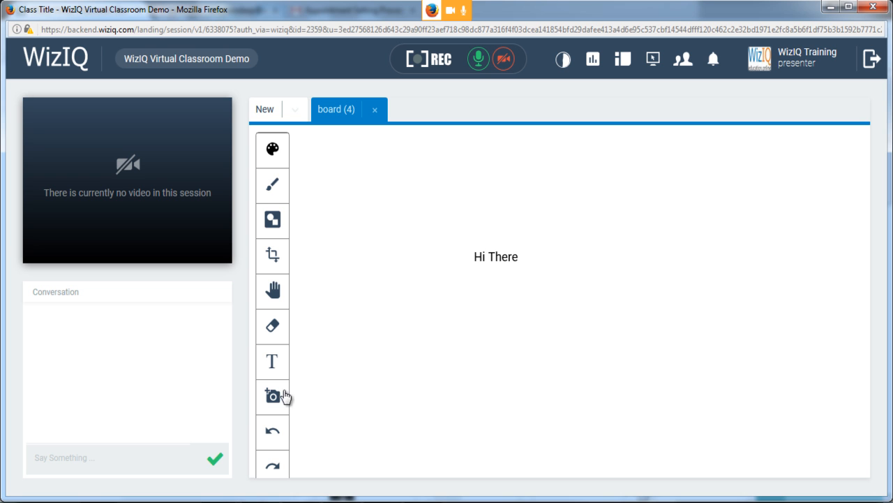
mouse_move(273, 396)
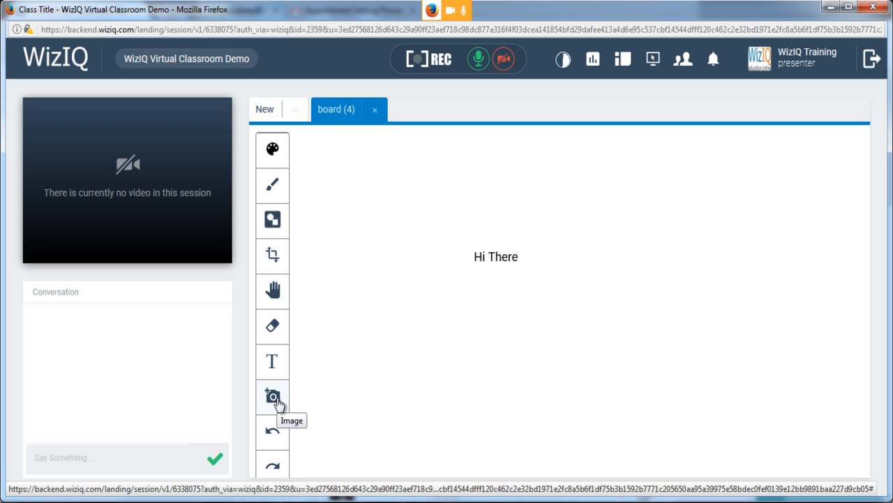
Step: Insert the Desert sample picture onto the centre of the whiteboard
click(272, 396)
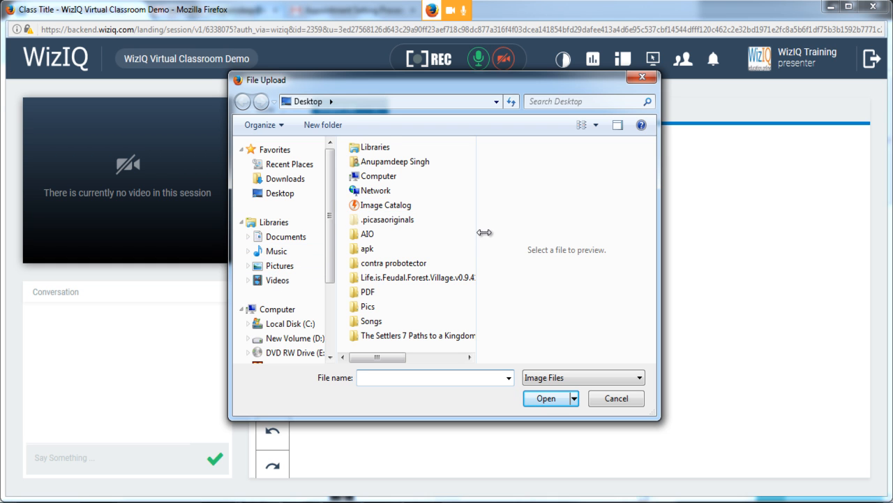
mouse_move(279, 266)
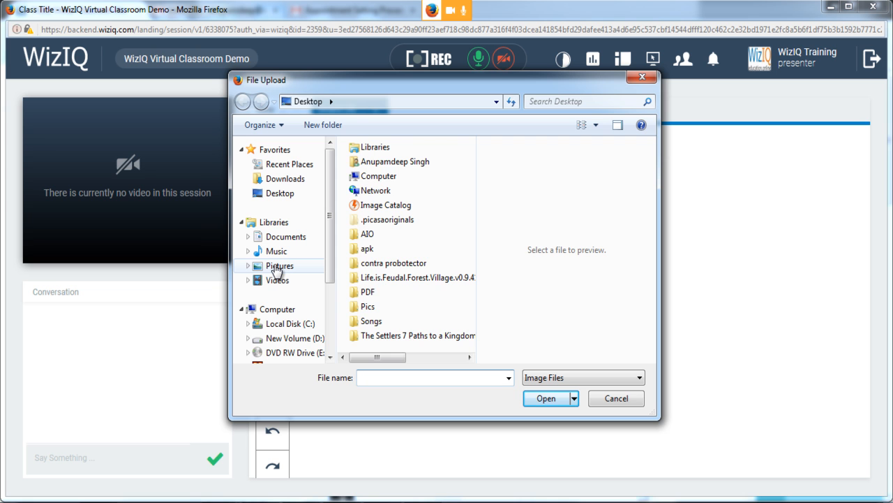
double_click(279, 265)
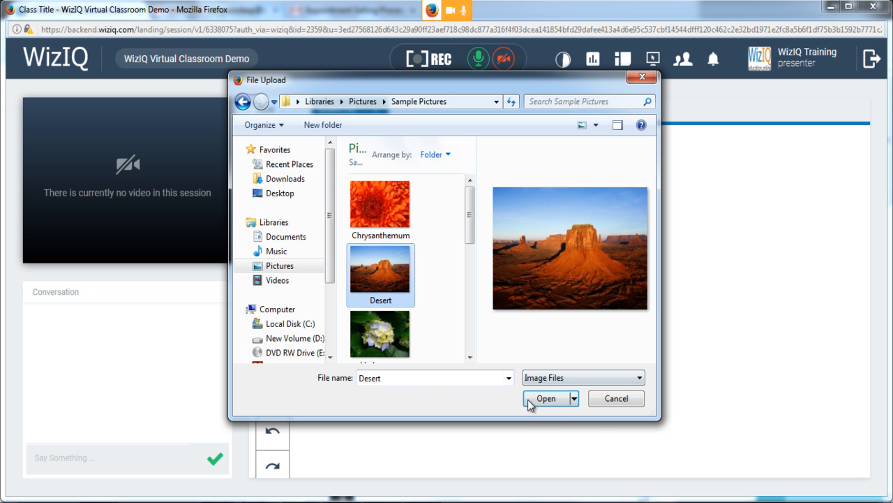
click(546, 398)
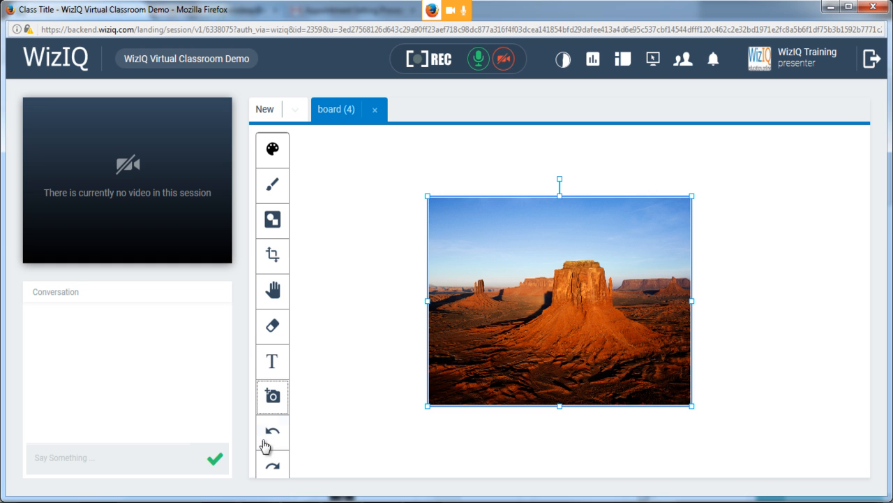
mouse_move(273, 432)
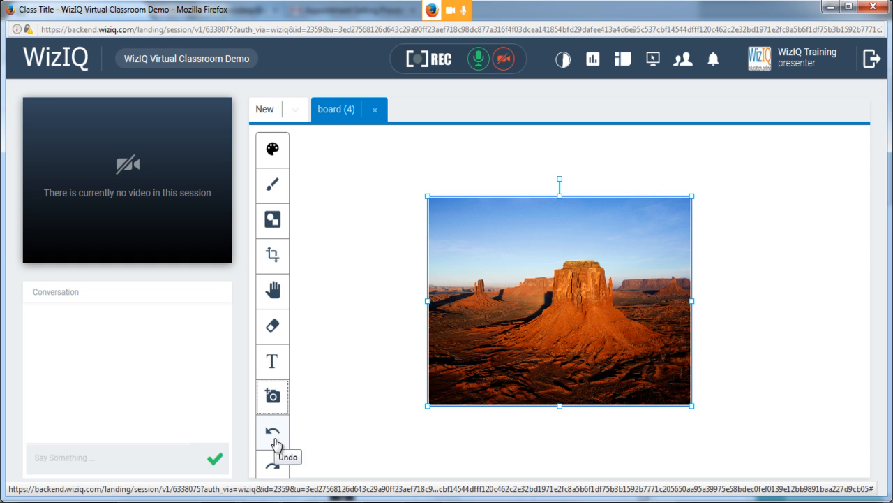
click(272, 430)
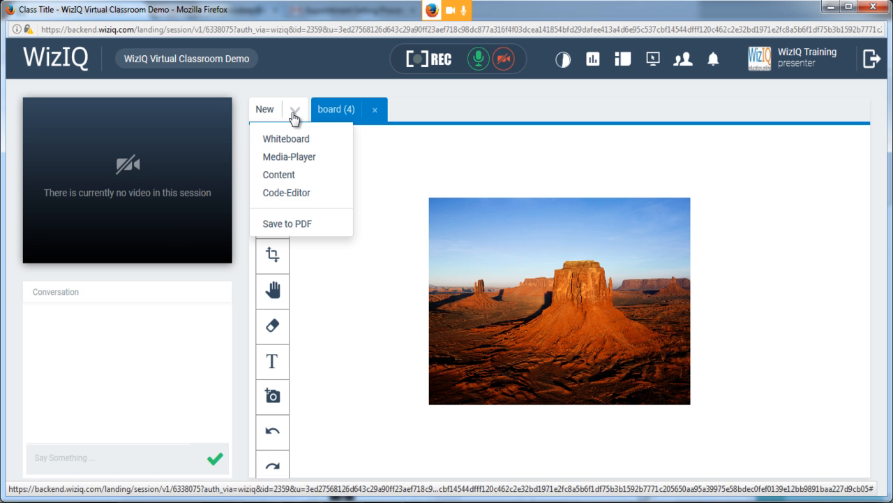
mouse_move(288, 156)
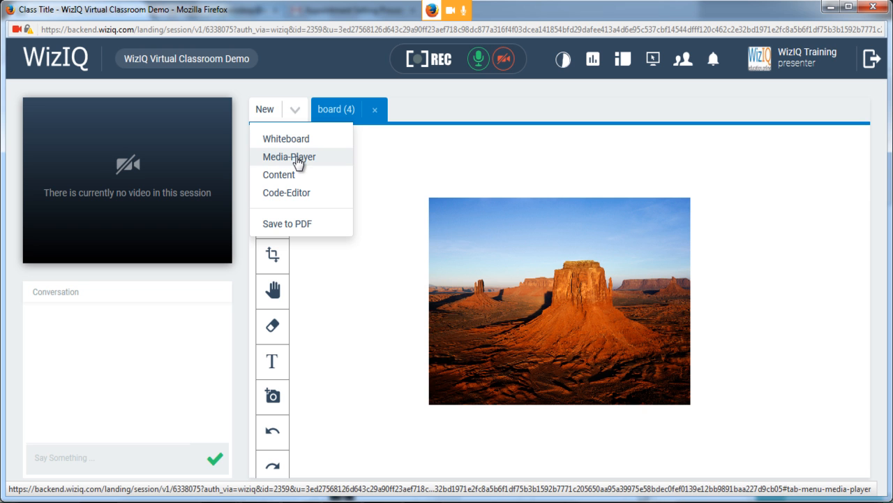
Step: Play the webRTC Demo library video in a new Media-Player tab
click(289, 157)
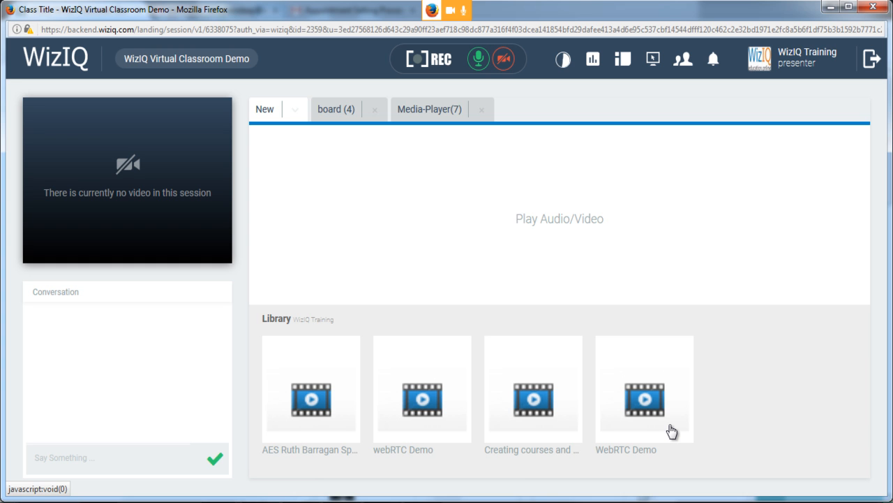
mouse_move(405, 405)
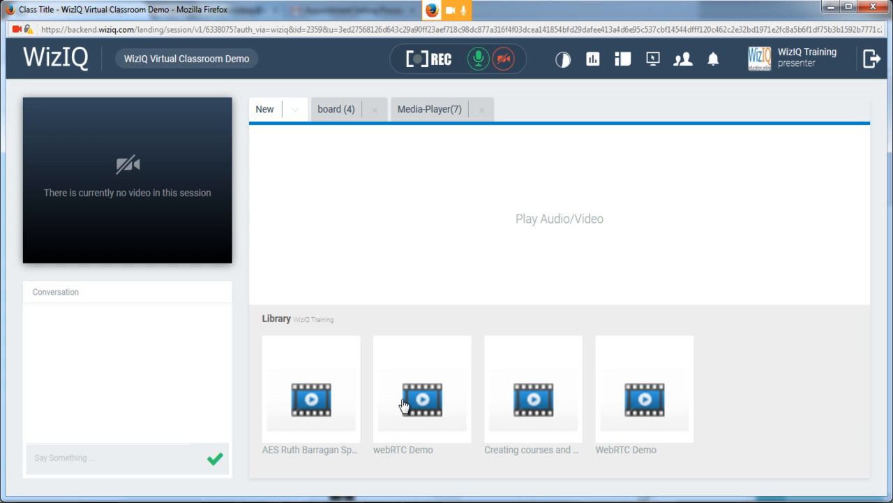
click(422, 388)
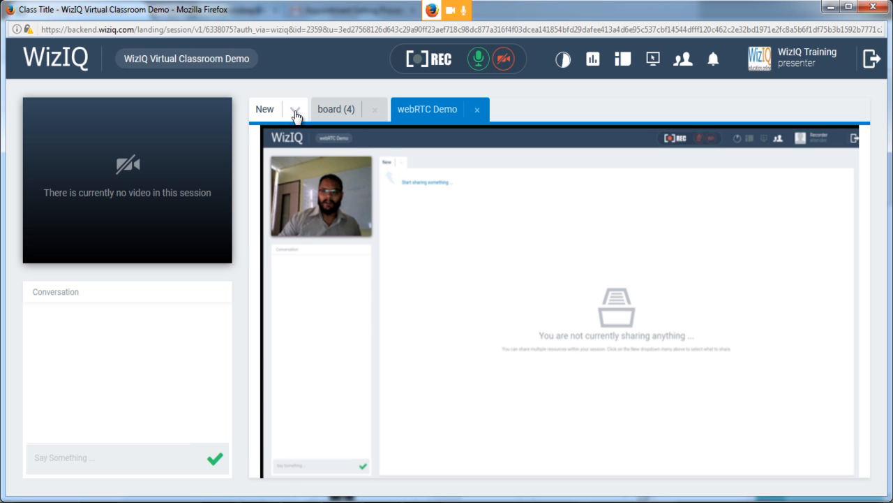
click(294, 109)
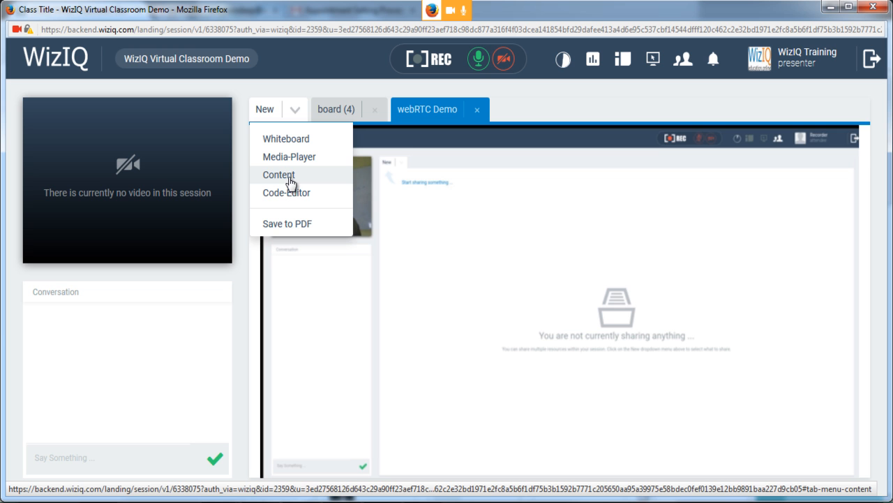
Step: Start a Content tab and pick the WizIQ Demo file for upload
click(278, 174)
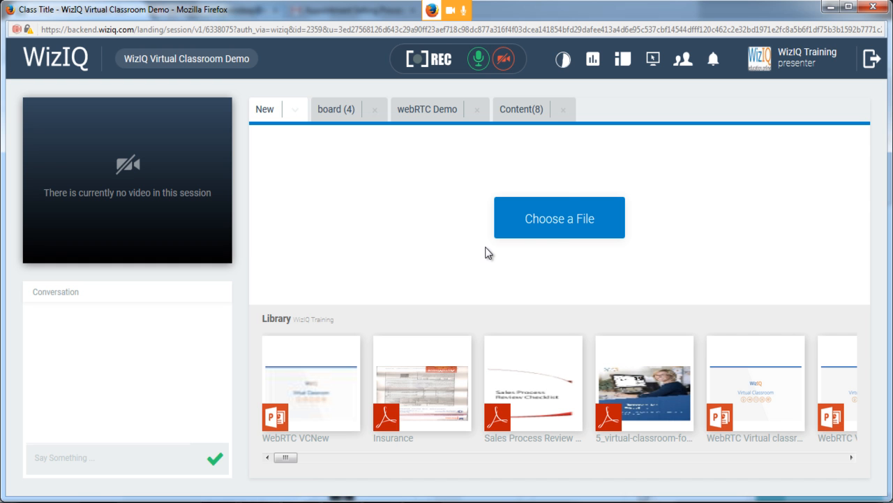
mouse_move(553, 243)
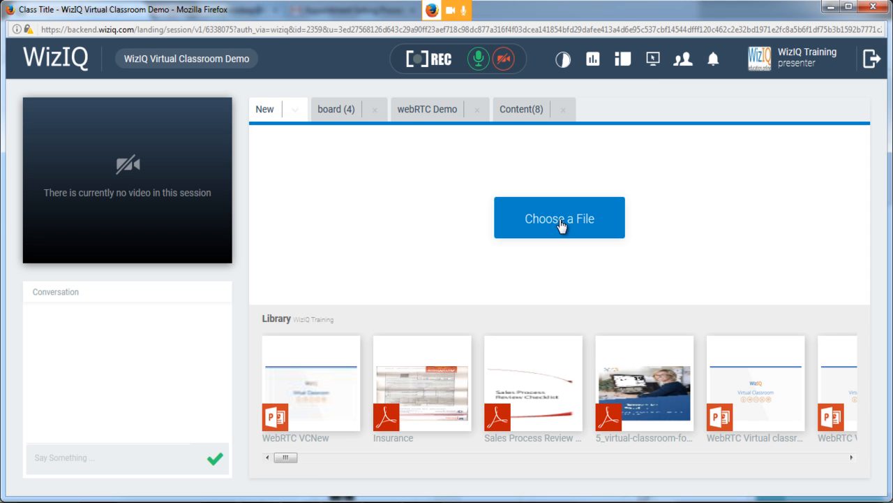
click(559, 218)
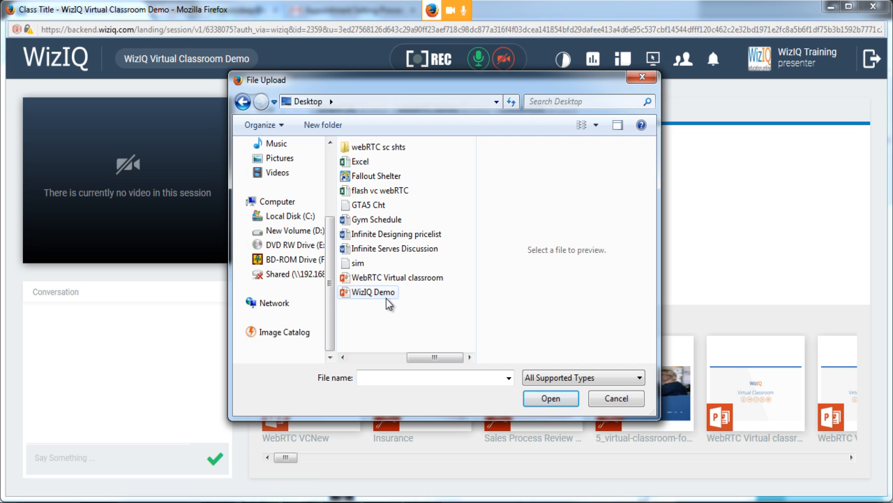
click(374, 292)
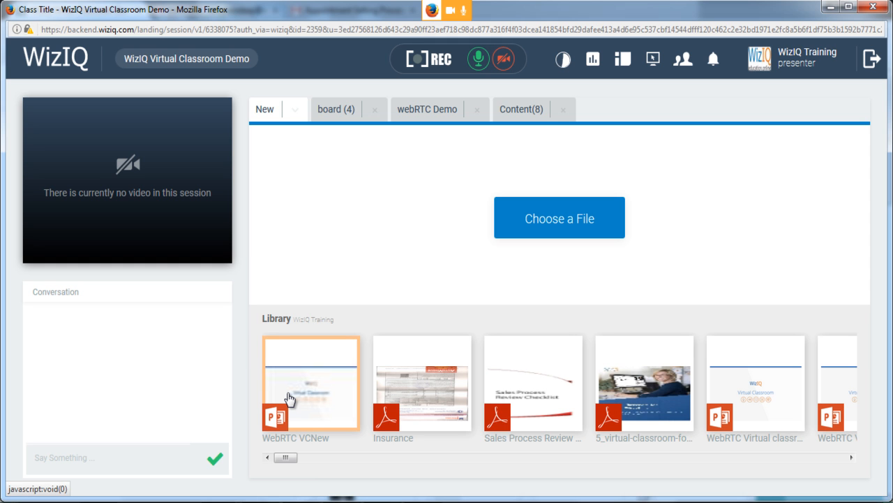
mouse_move(665, 377)
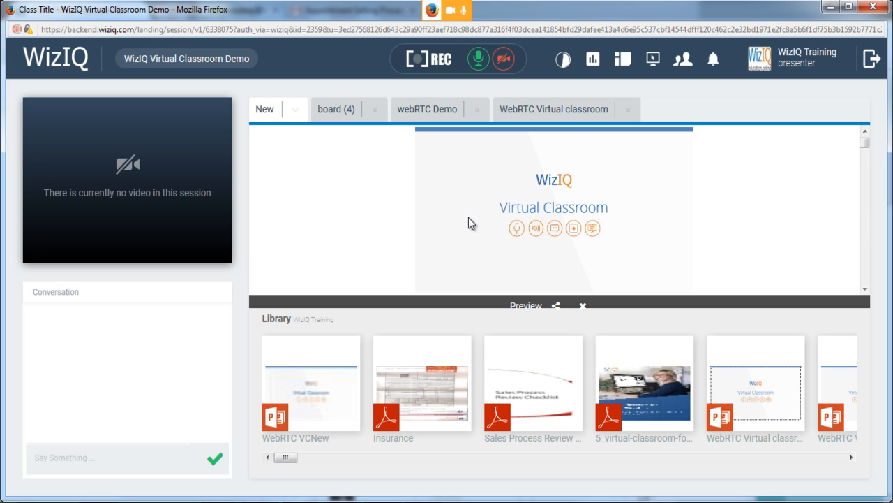
mouse_move(544, 202)
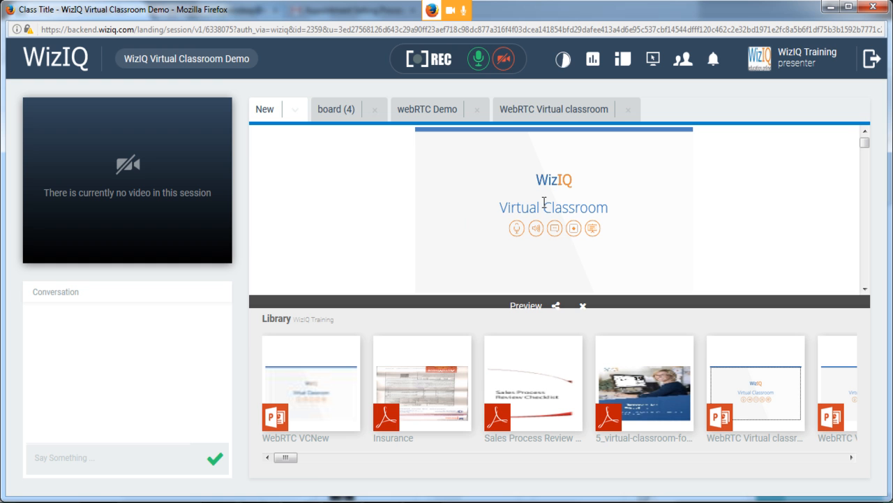
mouse_move(531, 201)
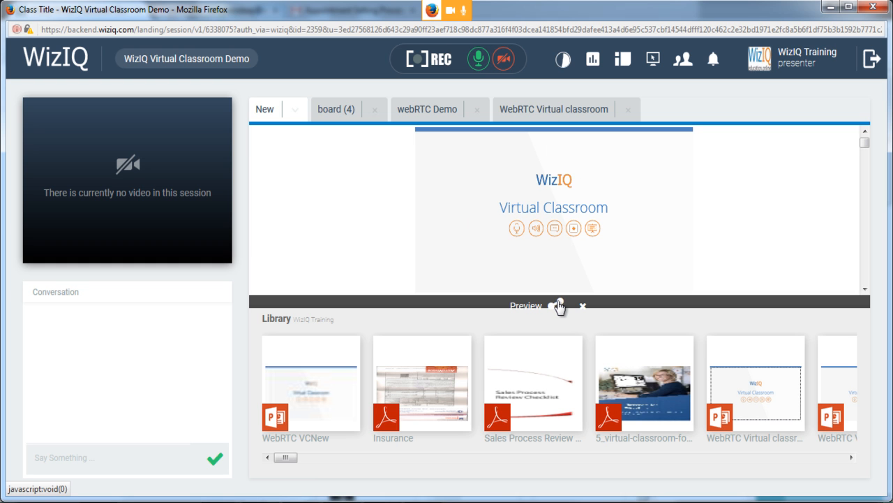
Step: Share the WebRTC Virtual classroom presentation with the class at slide 1 of 19
click(553, 109)
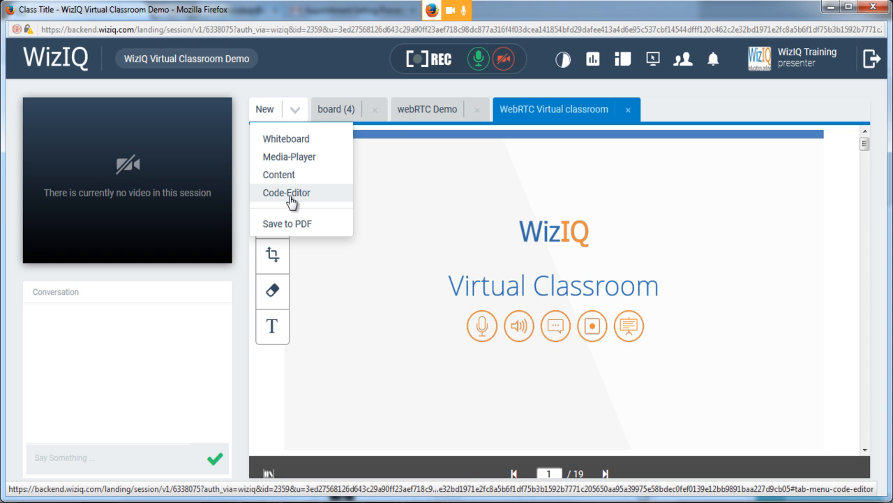
Step: Start a blank Code-Editor (1) tab and try its Language, Theme and font size controls
click(286, 192)
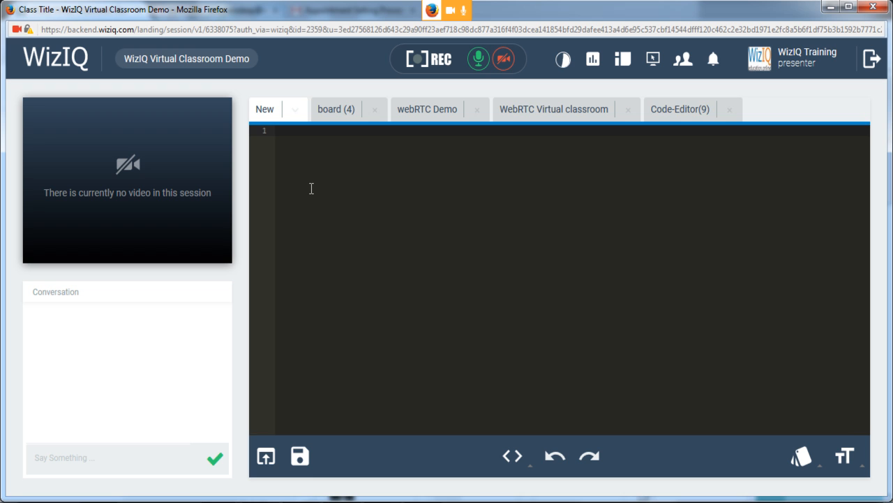
click(680, 109)
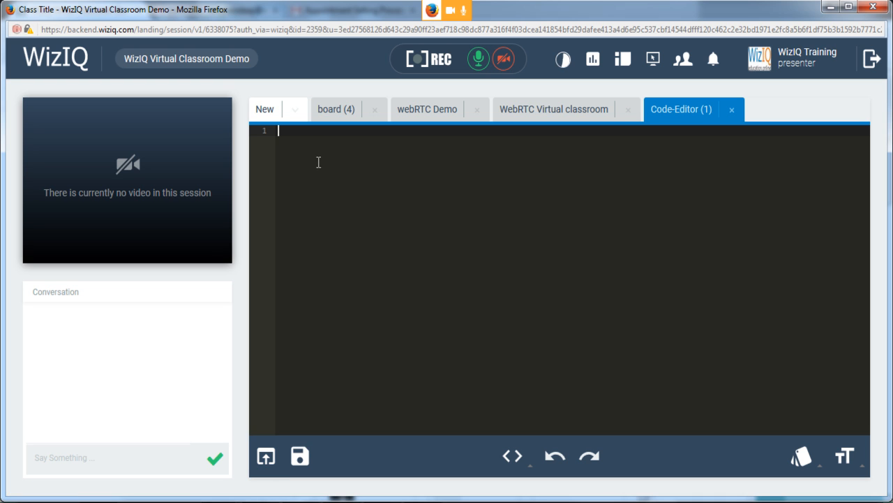
mouse_move(299, 134)
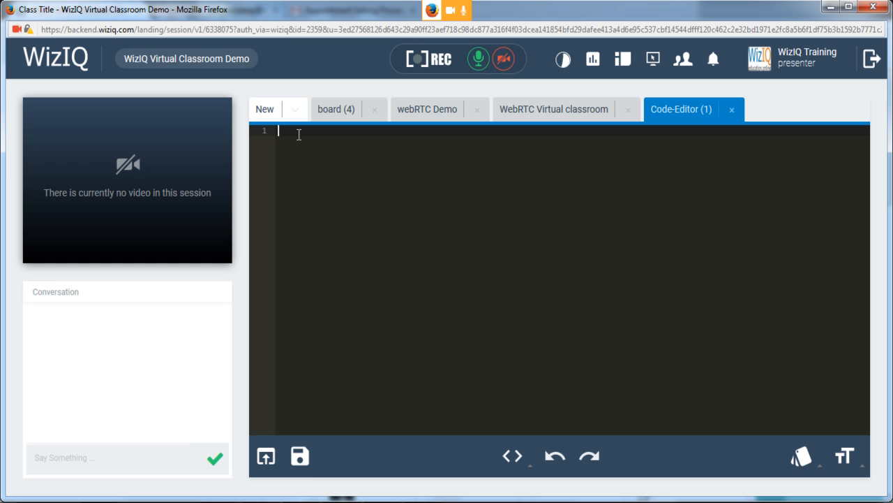
mouse_move(411, 237)
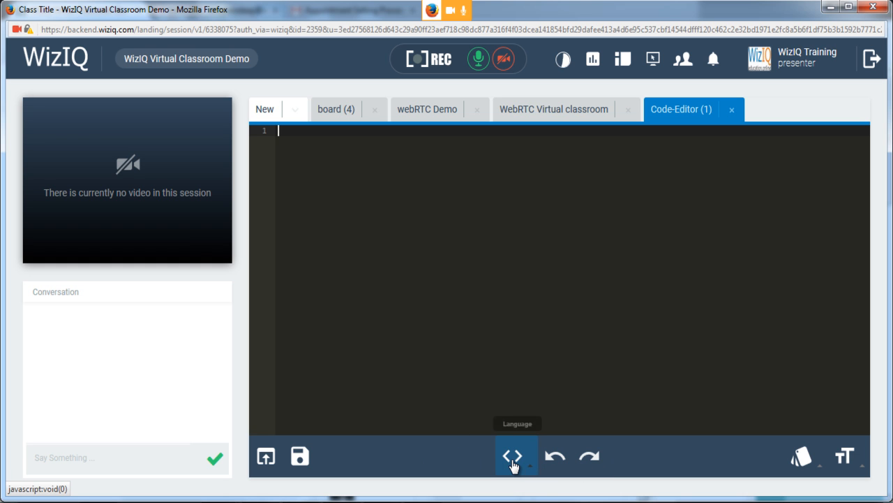
click(516, 455)
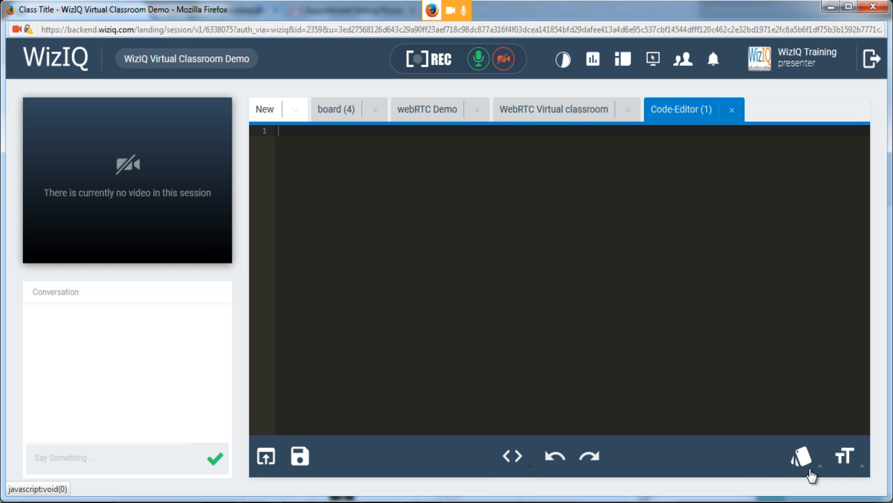
mouse_move(804, 458)
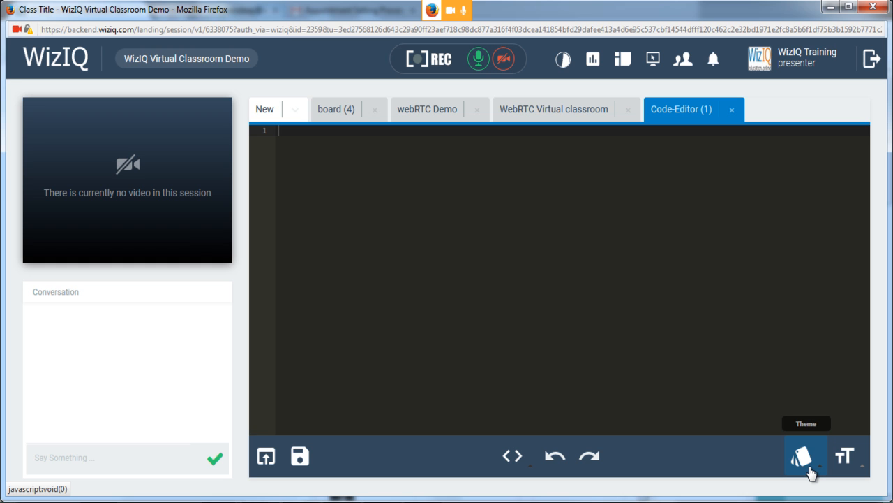
click(805, 456)
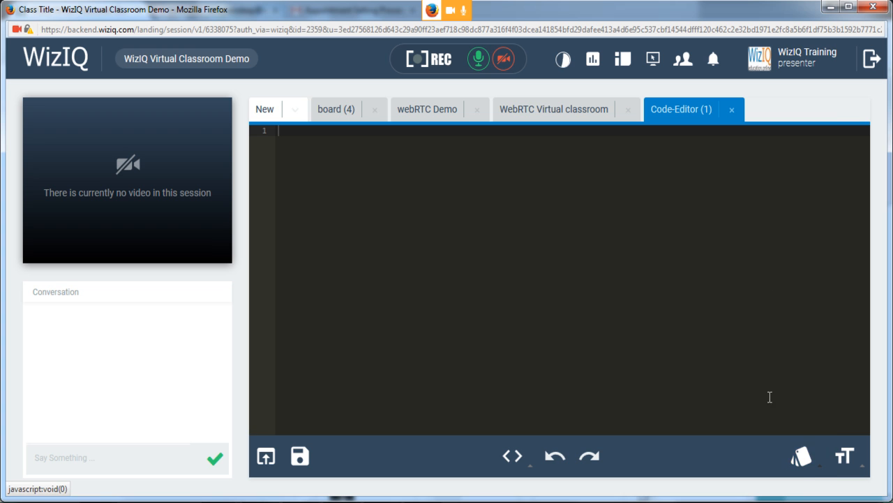
mouse_move(846, 455)
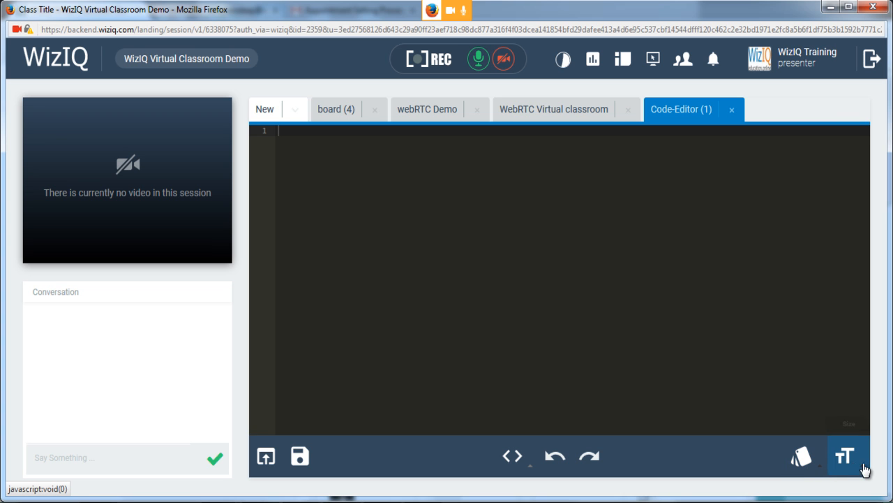
click(846, 455)
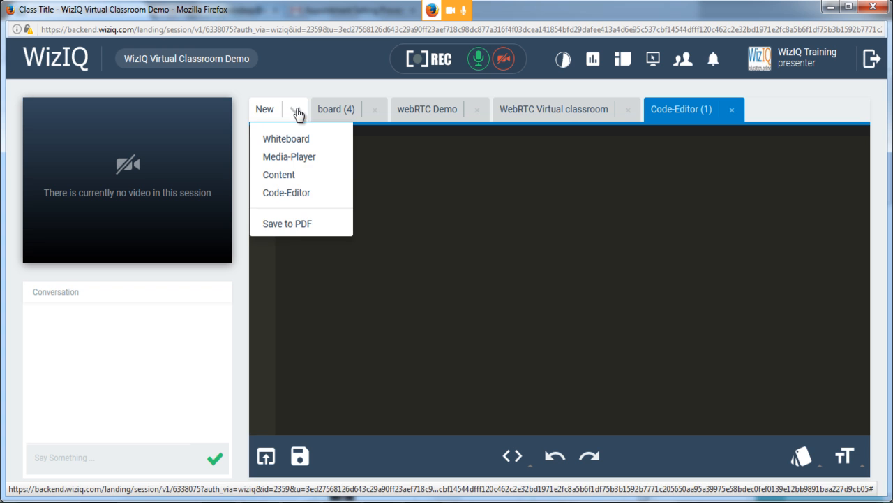
mouse_move(296, 223)
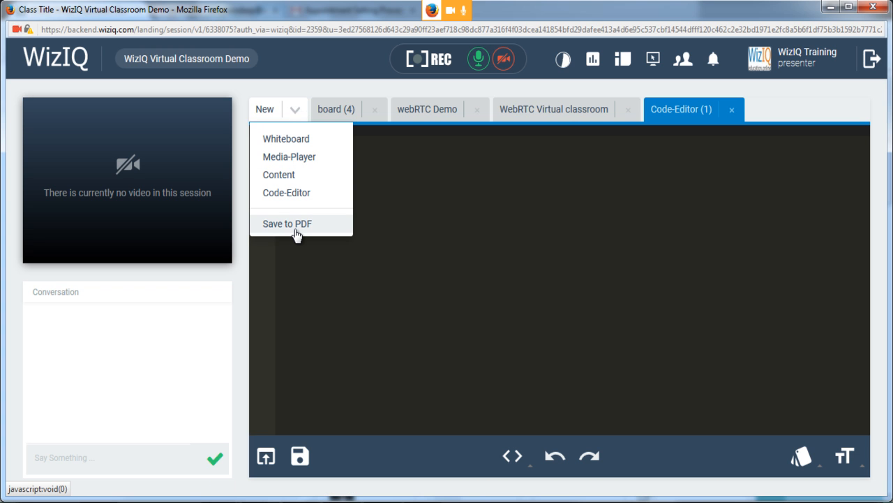
Step: Export the desert-photo whiteboard as WizIQ-Virtual-Classroom-Demo_10-07-2017_02-15-00-pm.pdf
click(335, 109)
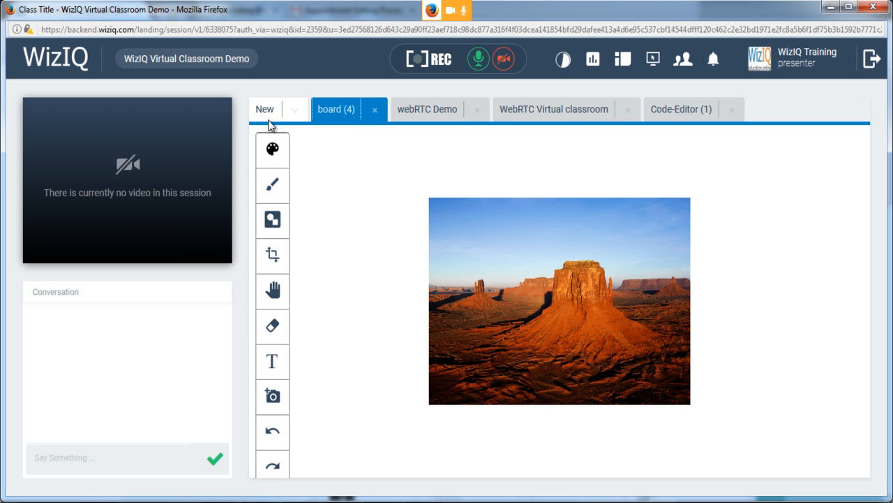
mouse_move(678, 335)
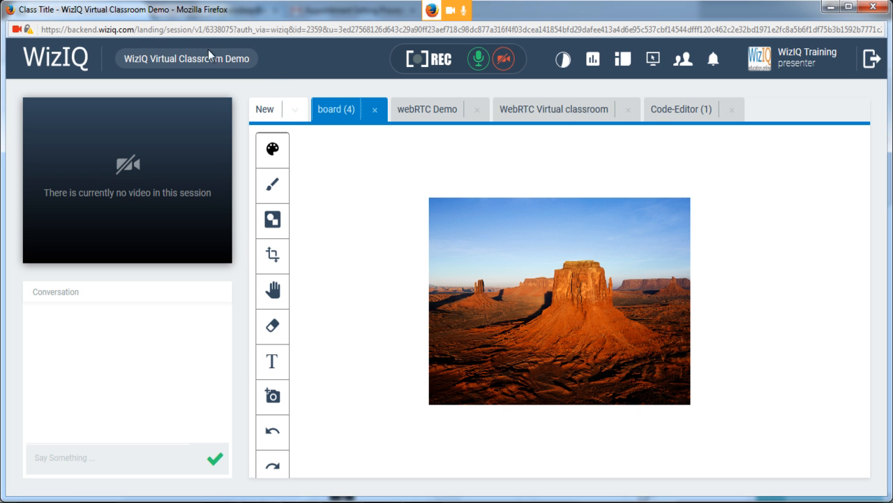
click(293, 109)
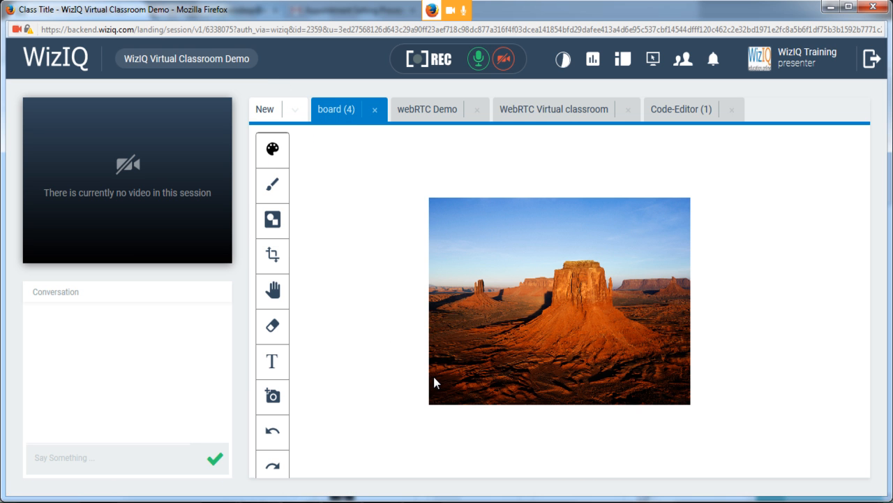
mouse_move(467, 285)
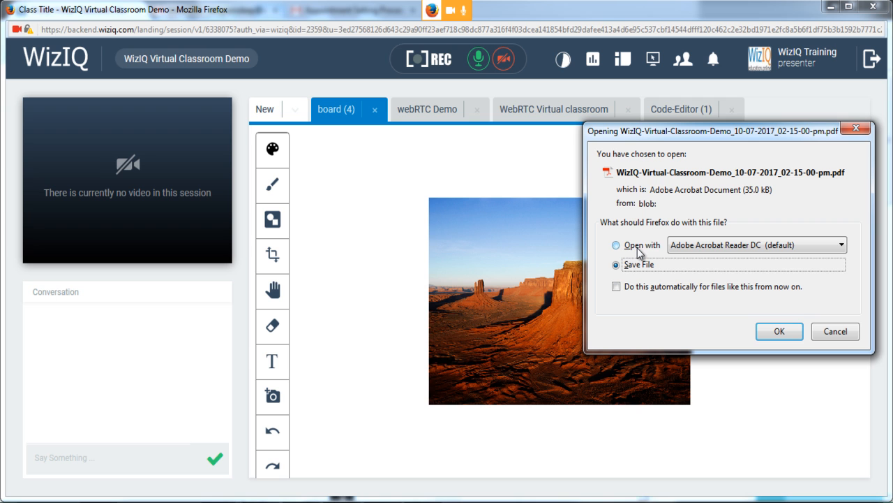
Step: Choose Save File in Firefox's download prompt, then cancel it to return to the board
click(616, 265)
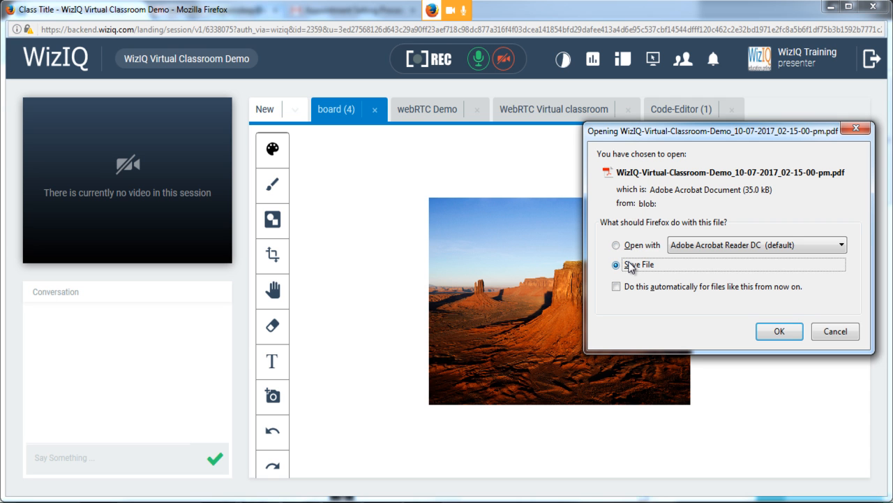
mouse_move(835, 331)
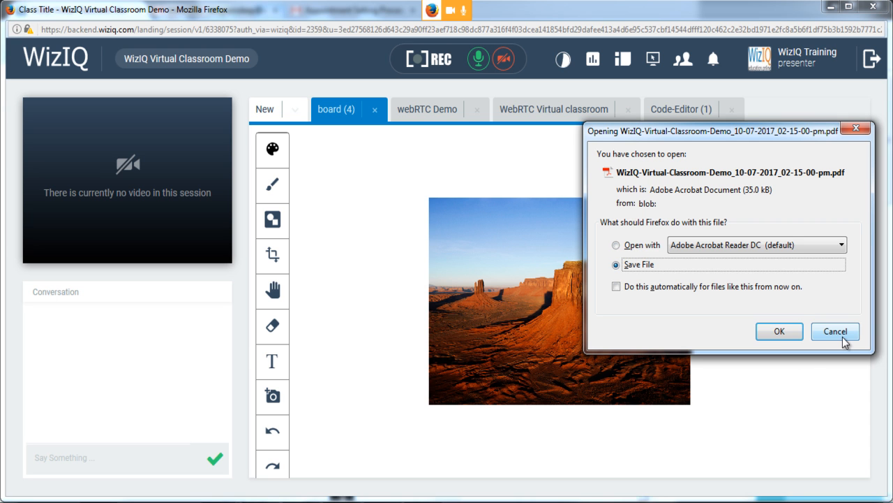
click(835, 331)
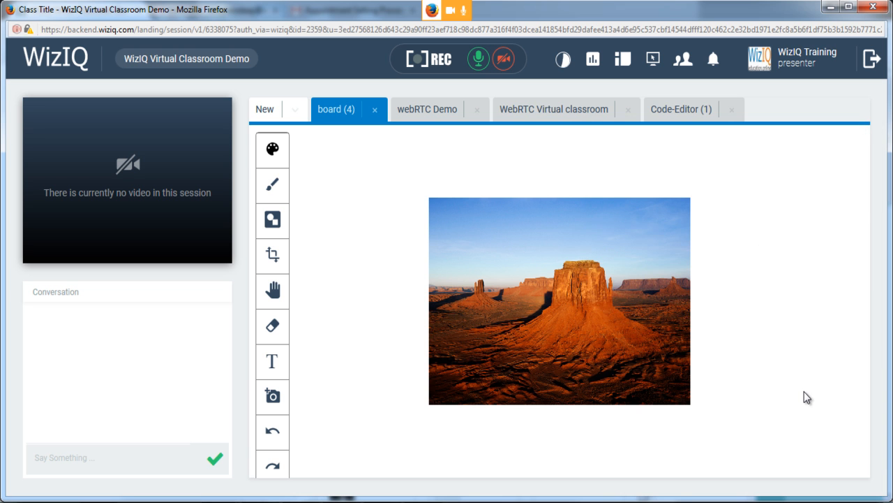